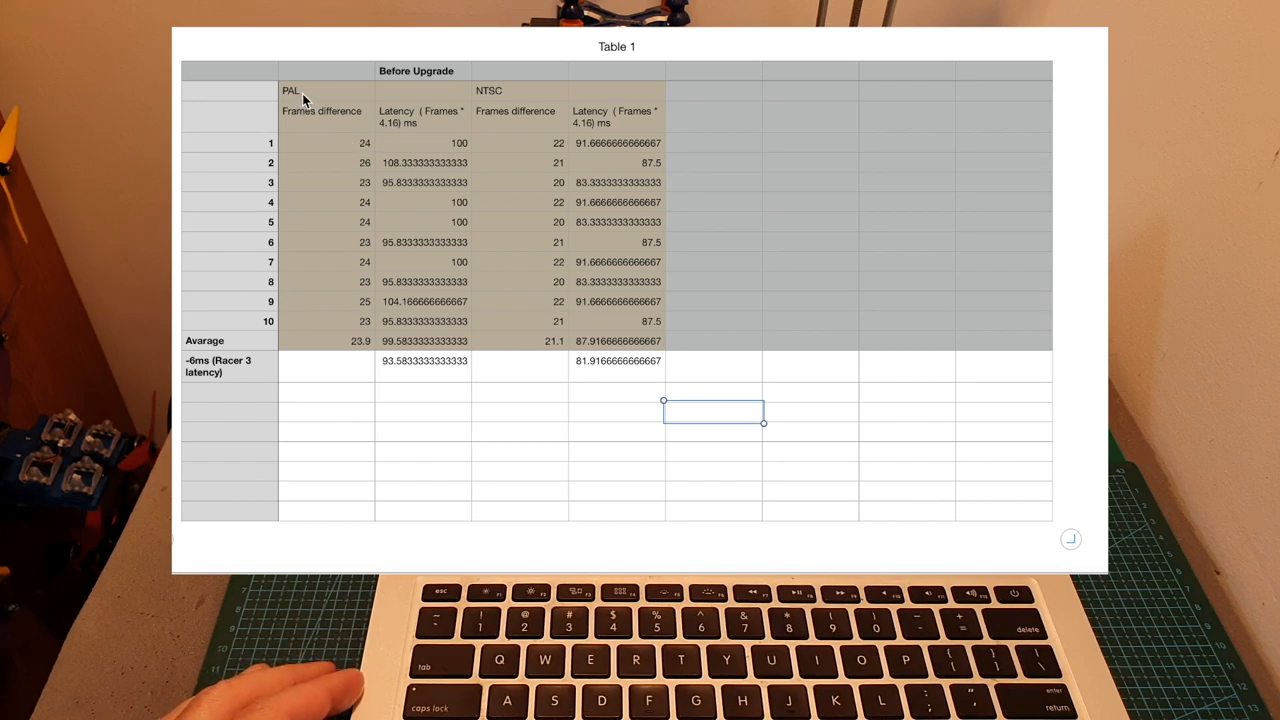
pyautogui.moveTo(520, 124)
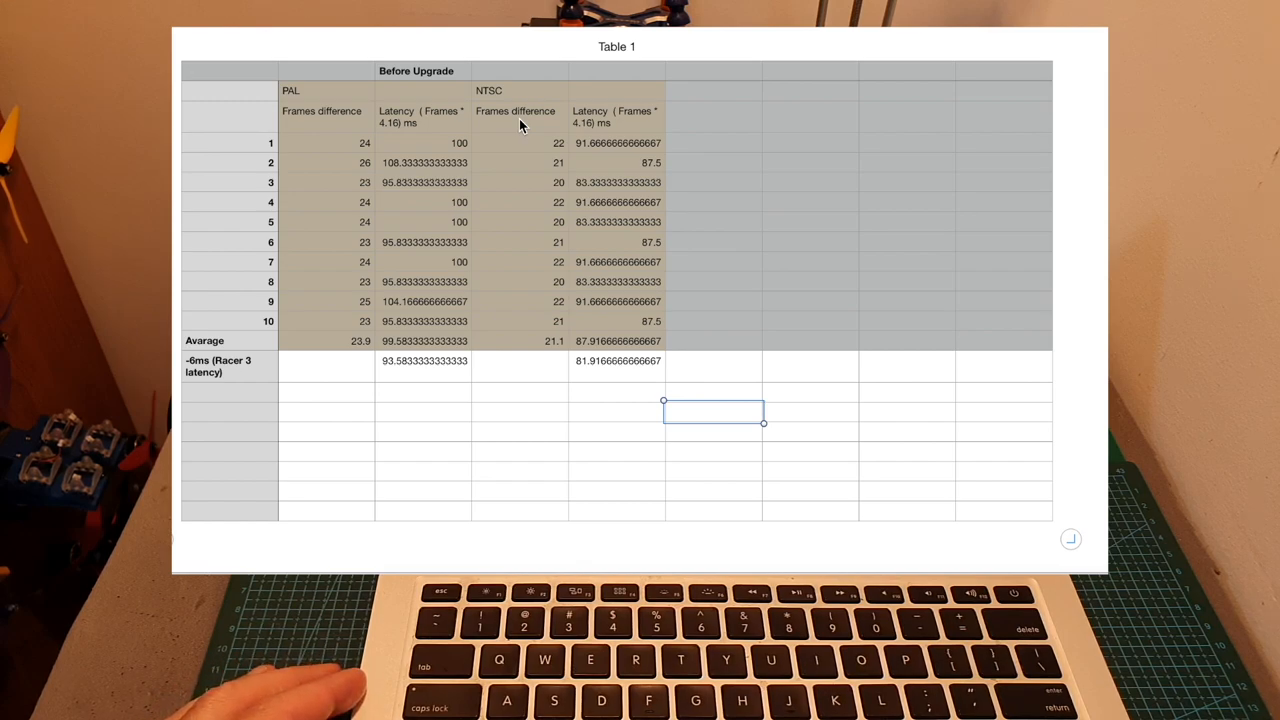
pyautogui.moveTo(376, 380)
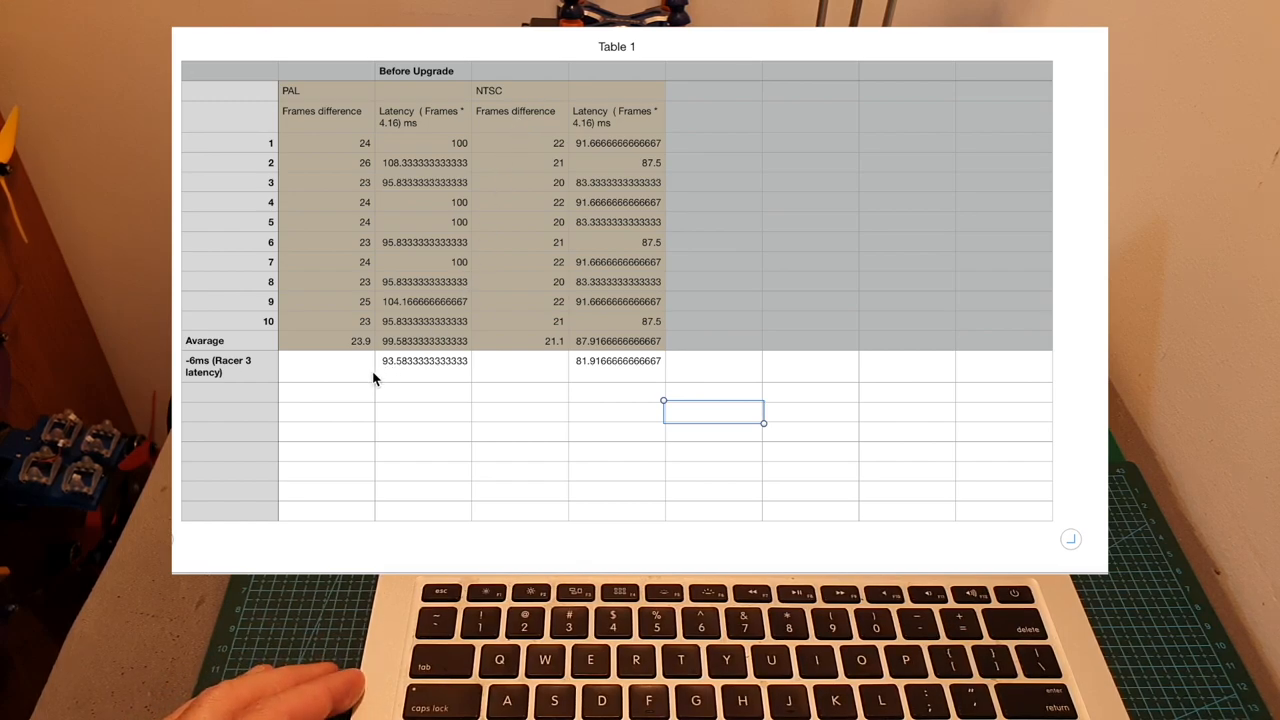
pyautogui.moveTo(422, 372)
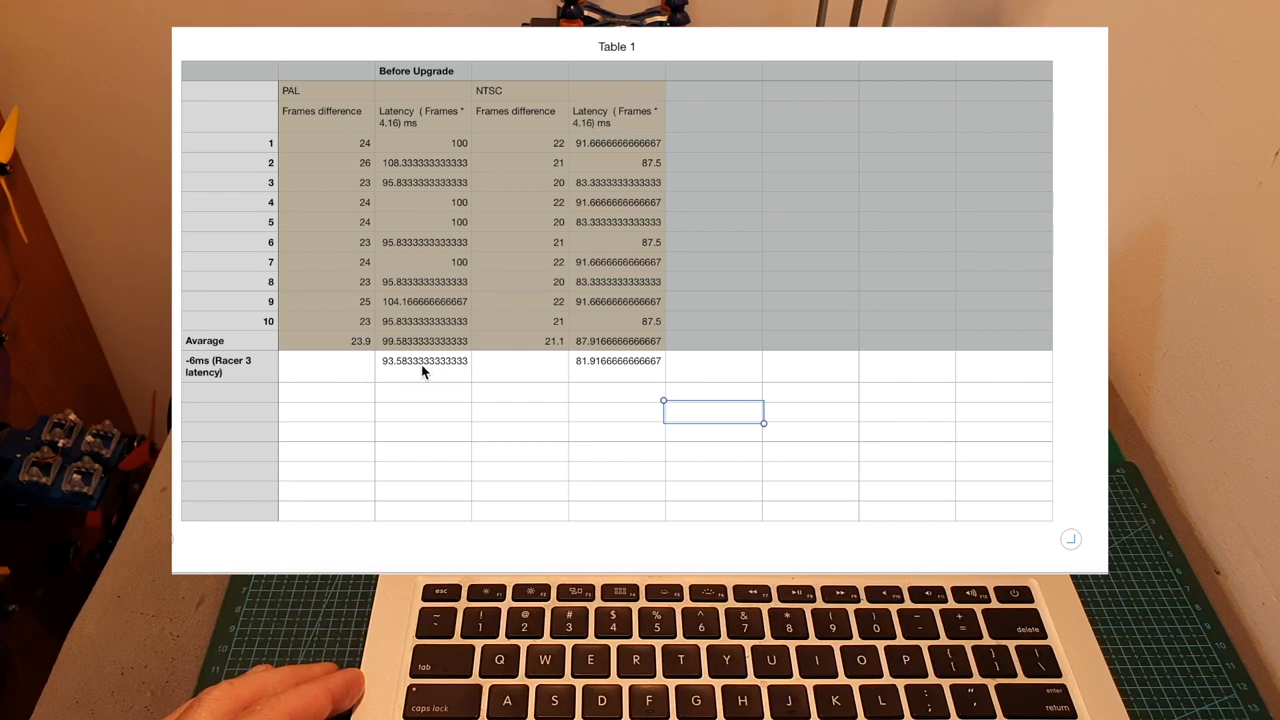
pyautogui.moveTo(408, 376)
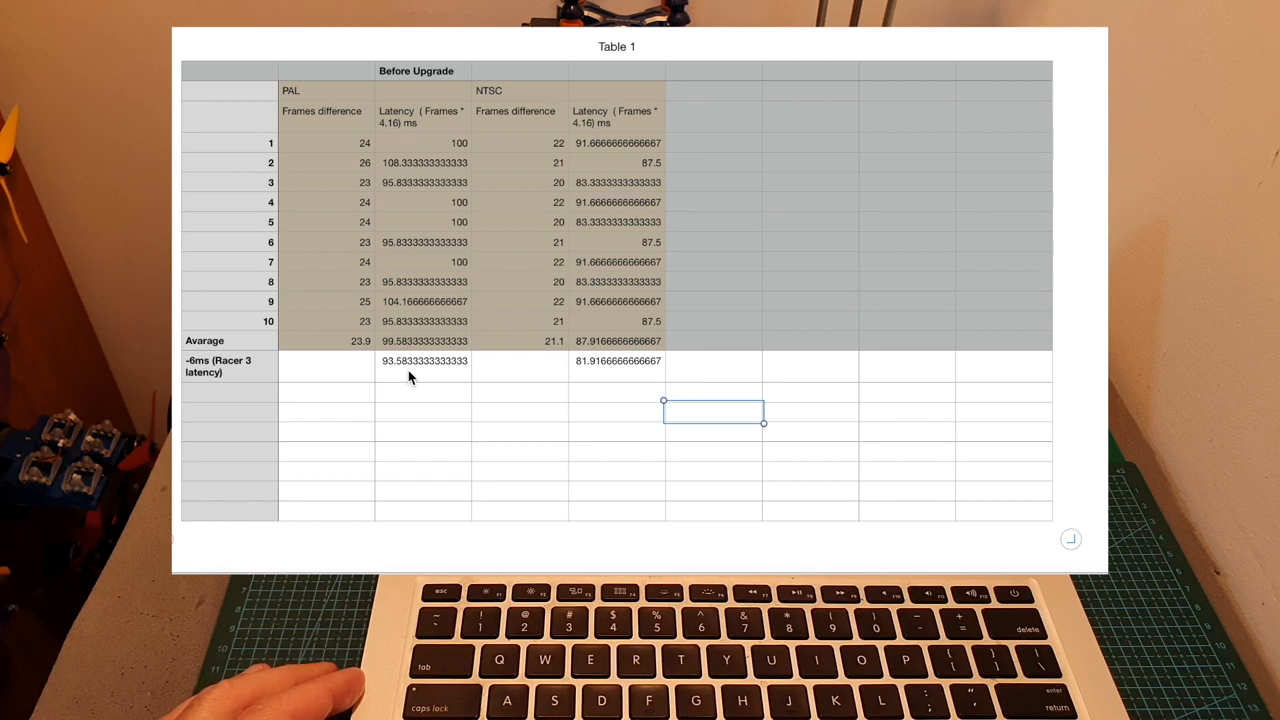
pyautogui.moveTo(670, 350)
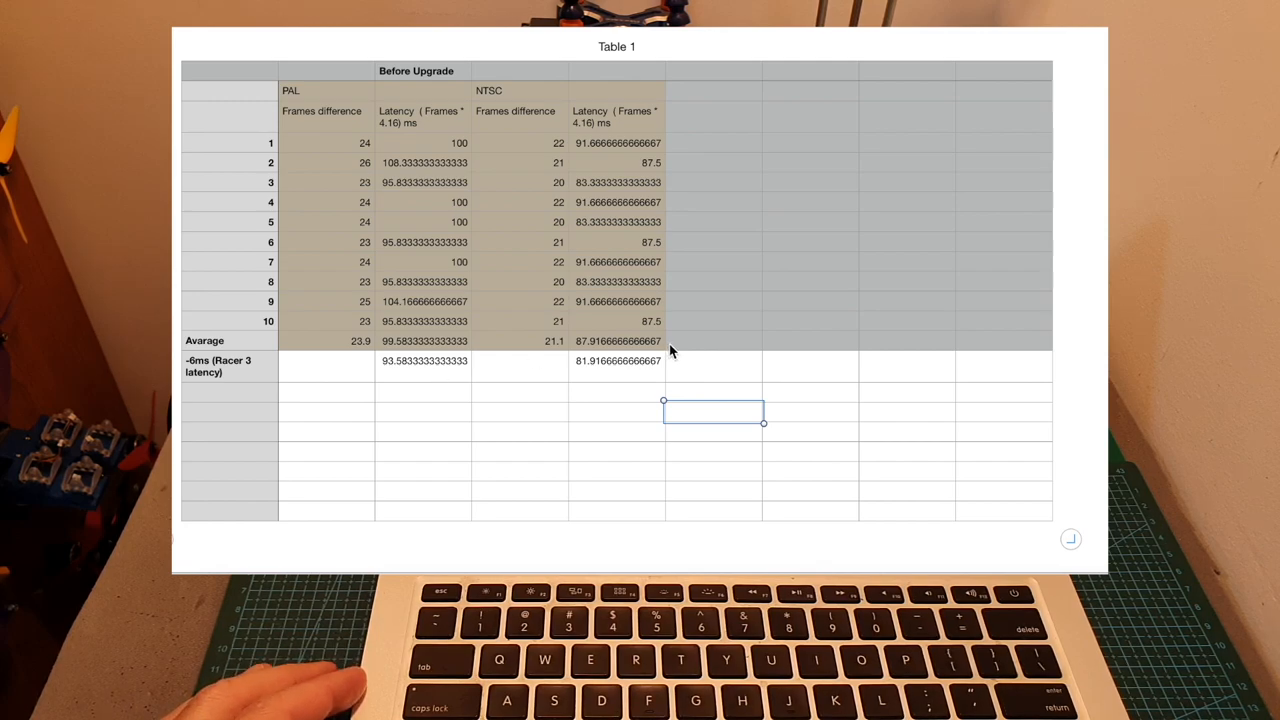
pyautogui.moveTo(576, 362)
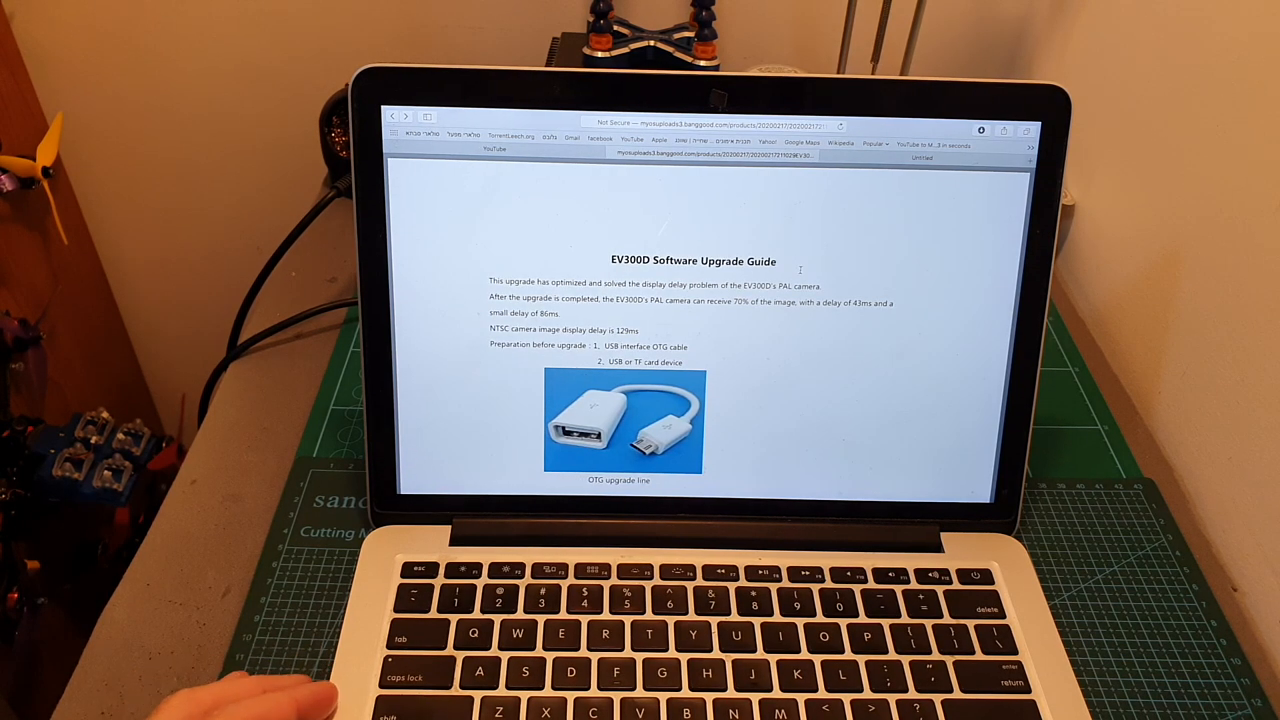
# - Scroll through the guide's preparation steps on the OTG cable and USB storage
pyautogui.scroll(-3)
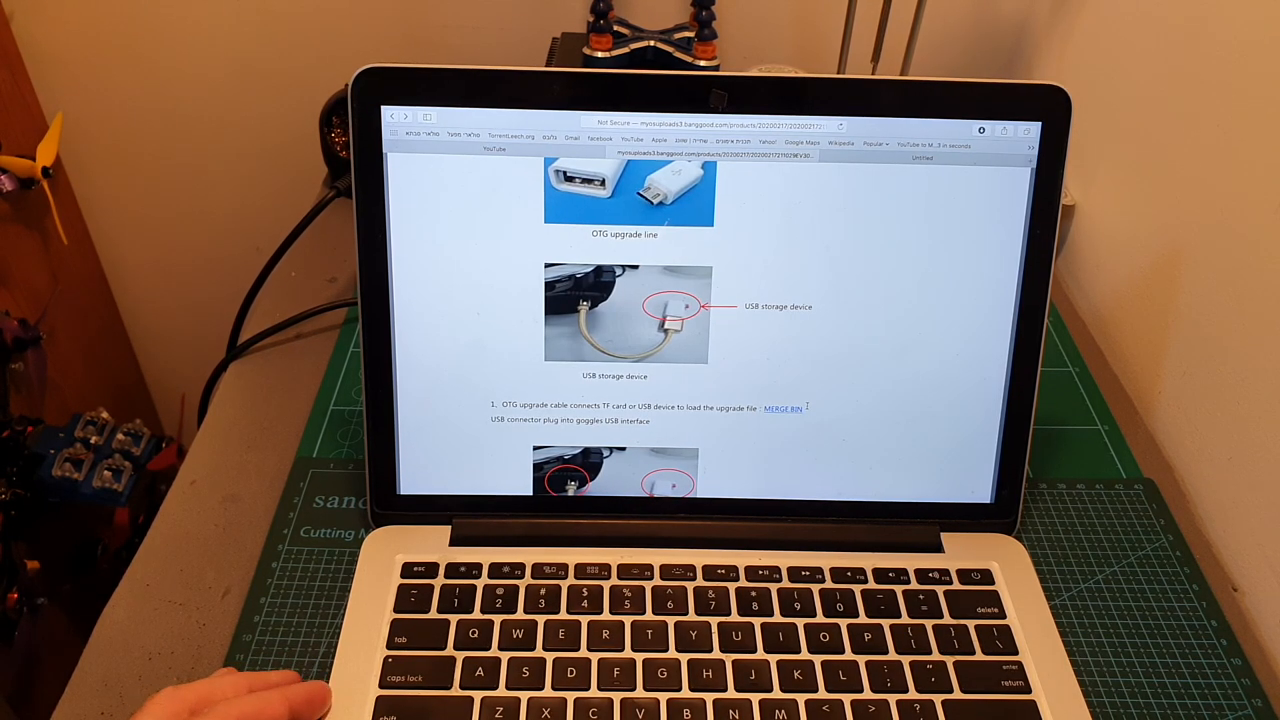
pyautogui.scroll(-3)
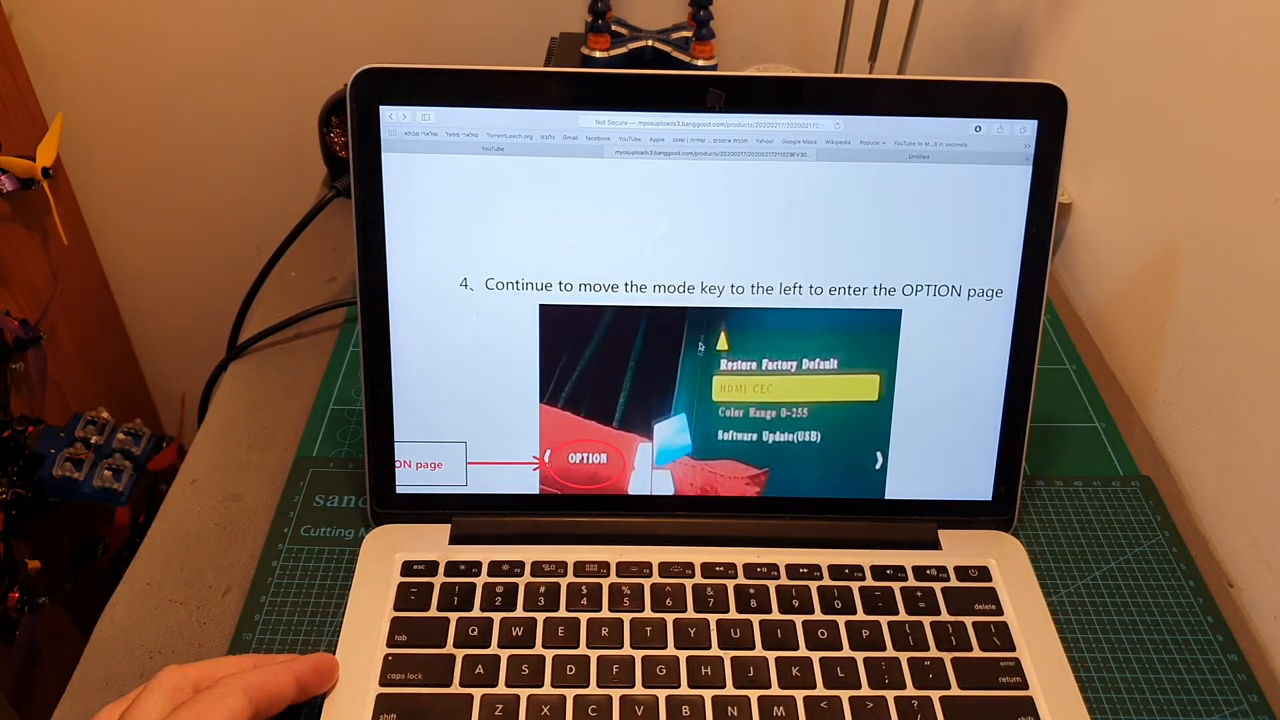
# - Scroll to steps 4–7 on entering the OPTION page, Software Update and confirmation
pyautogui.scroll(-3)
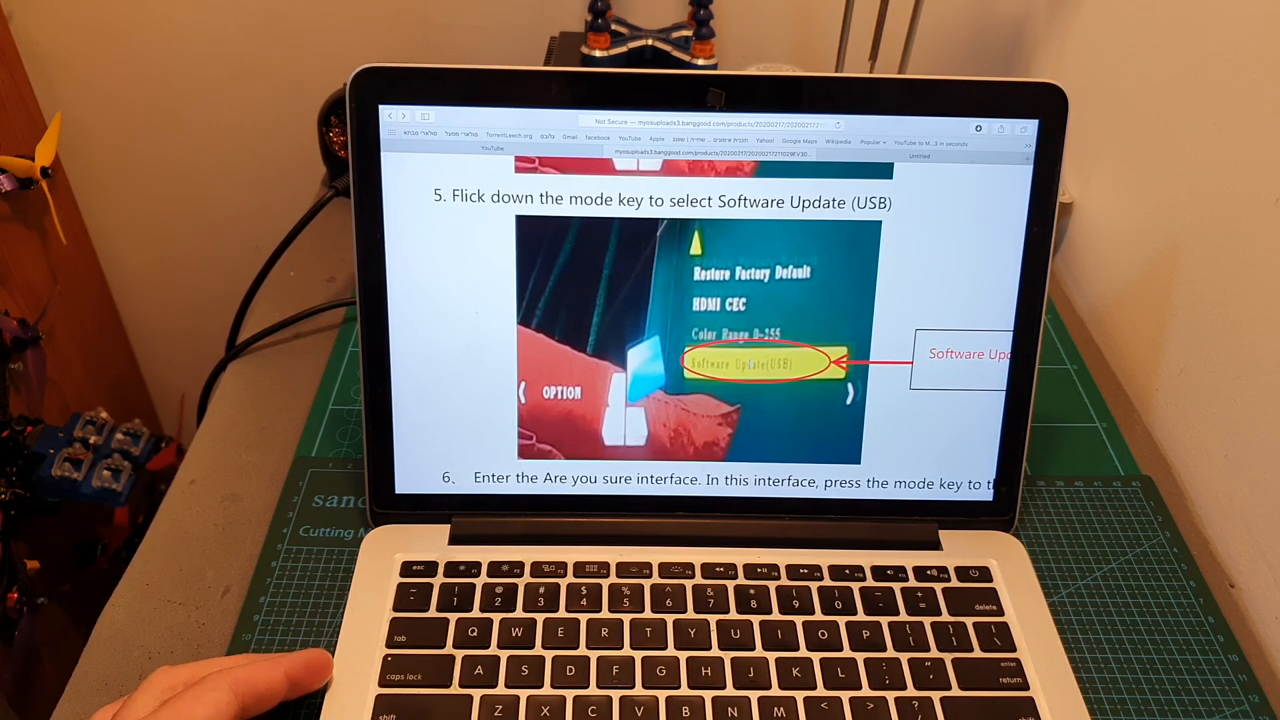
pyautogui.scroll(-3)
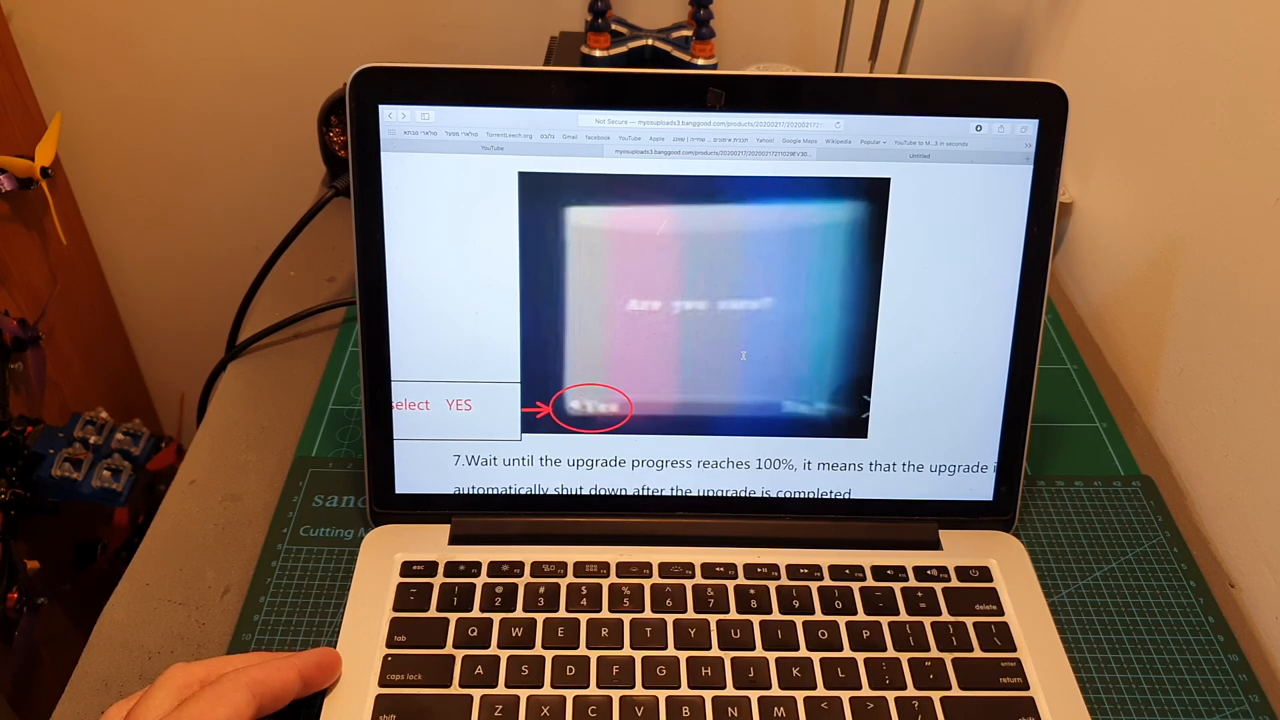
pyautogui.scroll(-3)
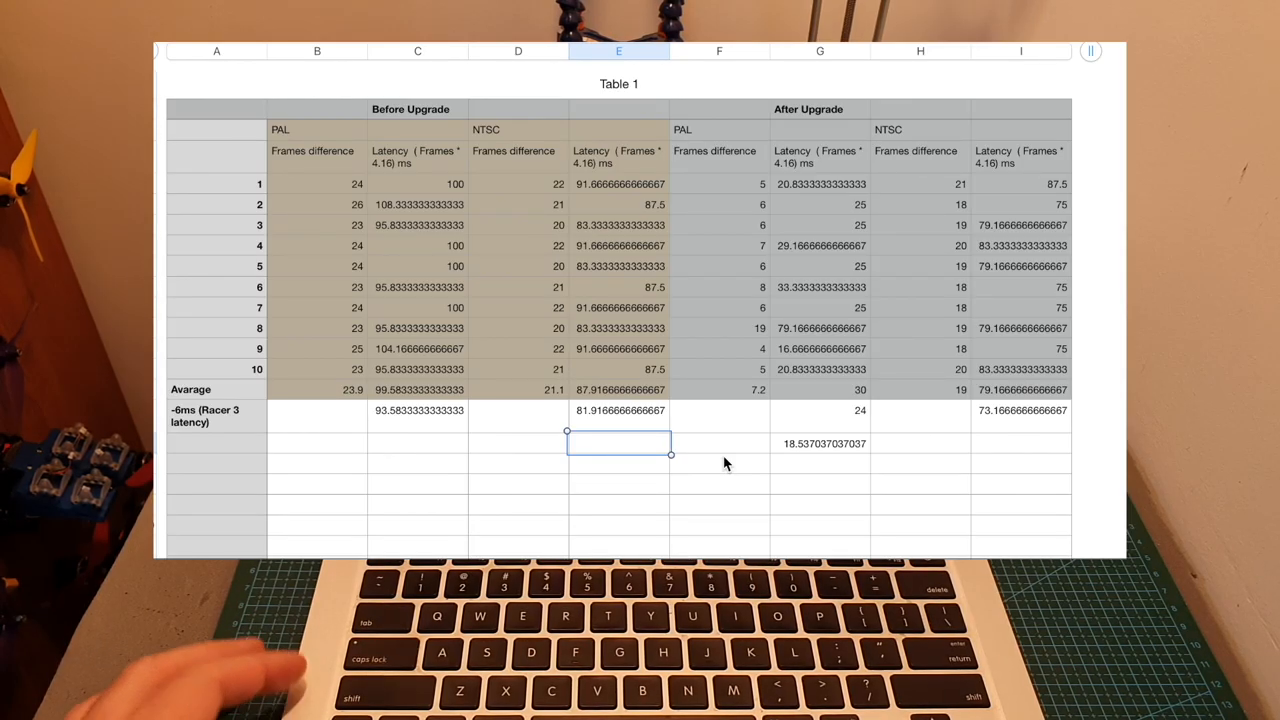
pyautogui.moveTo(928, 134)
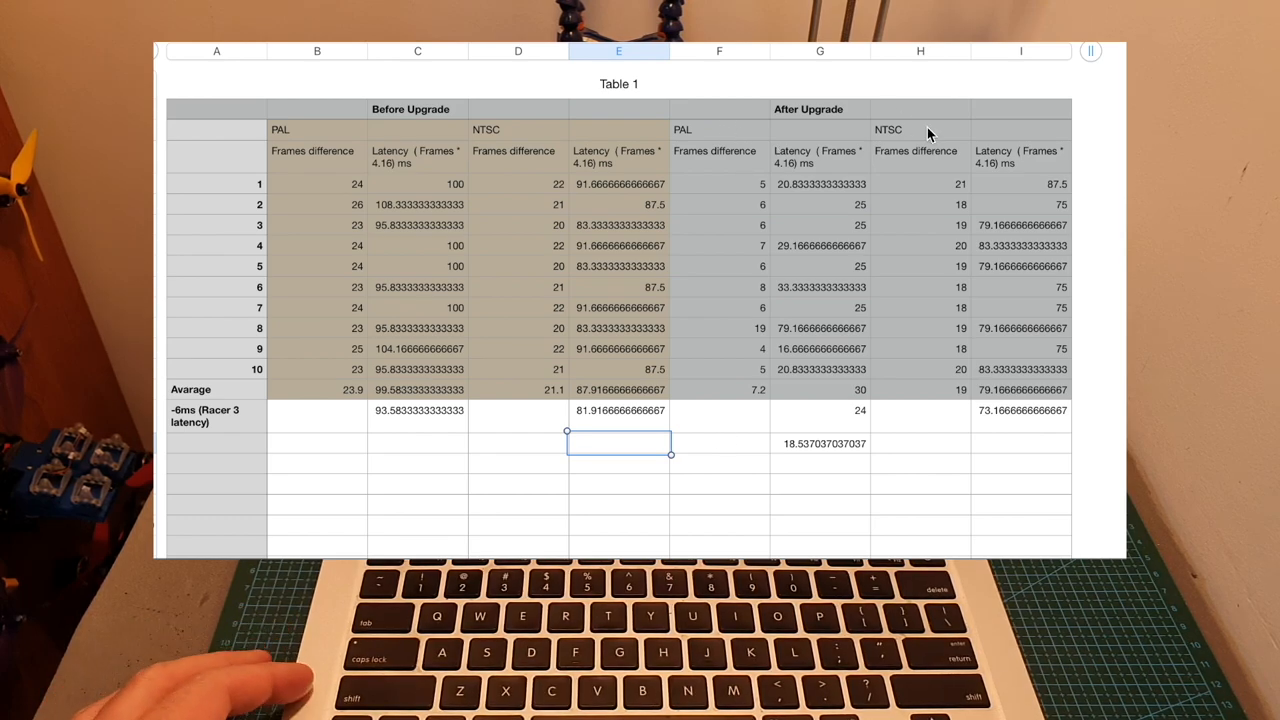
pyautogui.moveTo(932, 132)
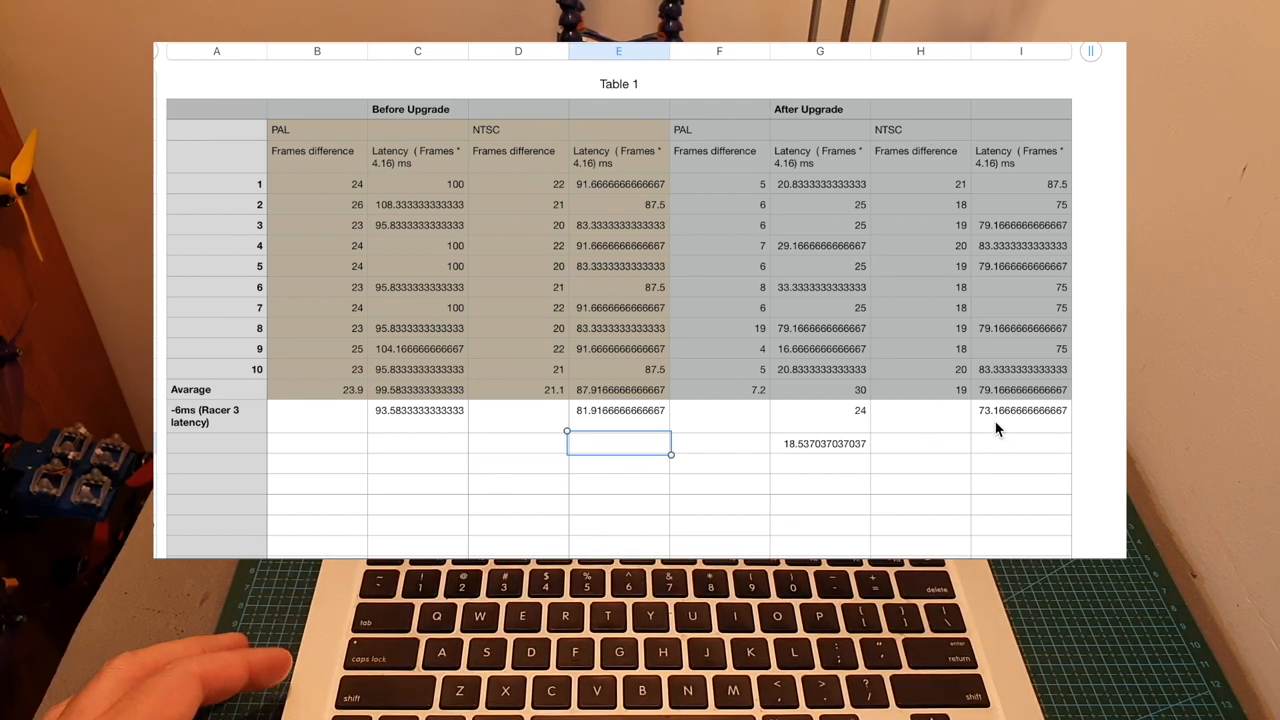
pyautogui.click(1020, 410)
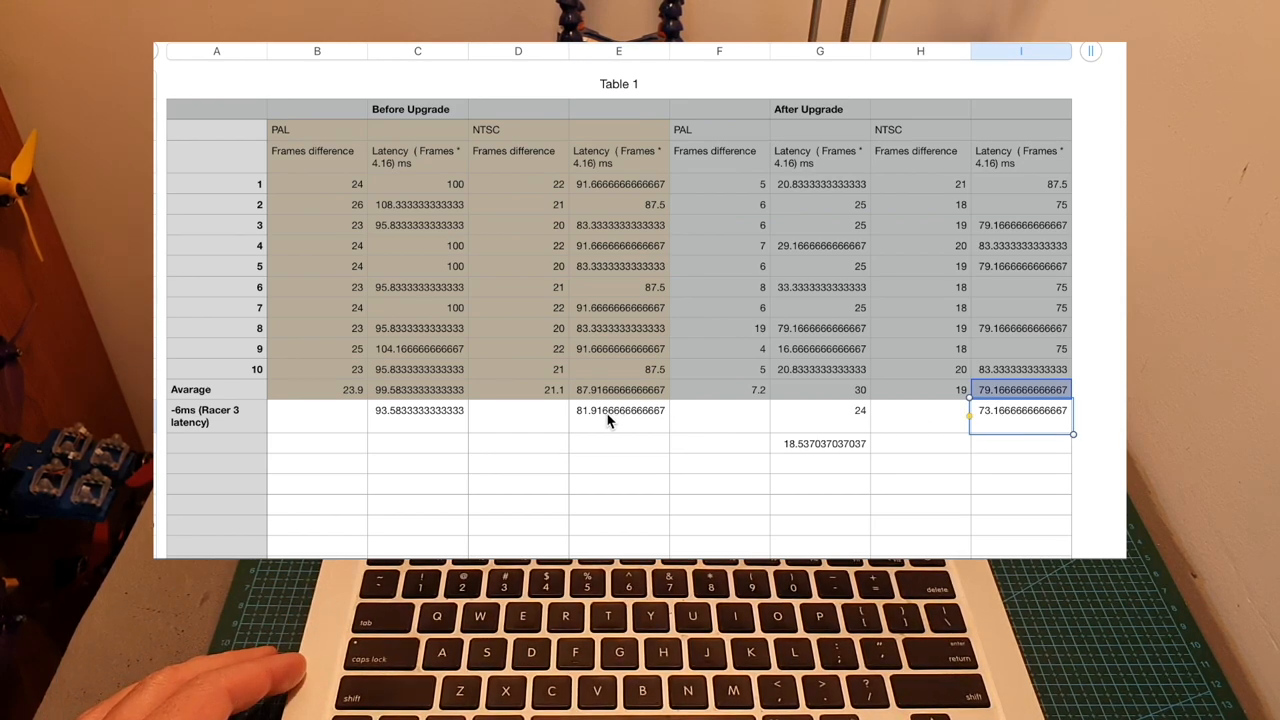
pyautogui.click(618, 410)
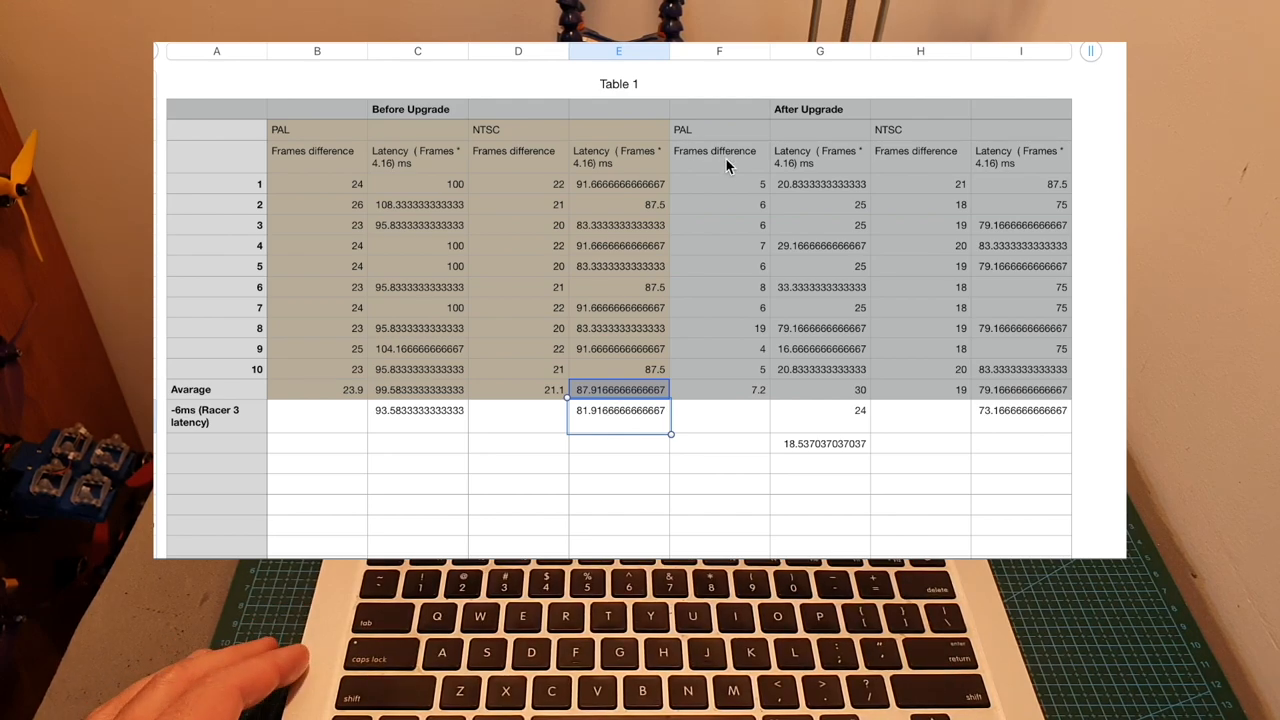
pyautogui.click(820, 410)
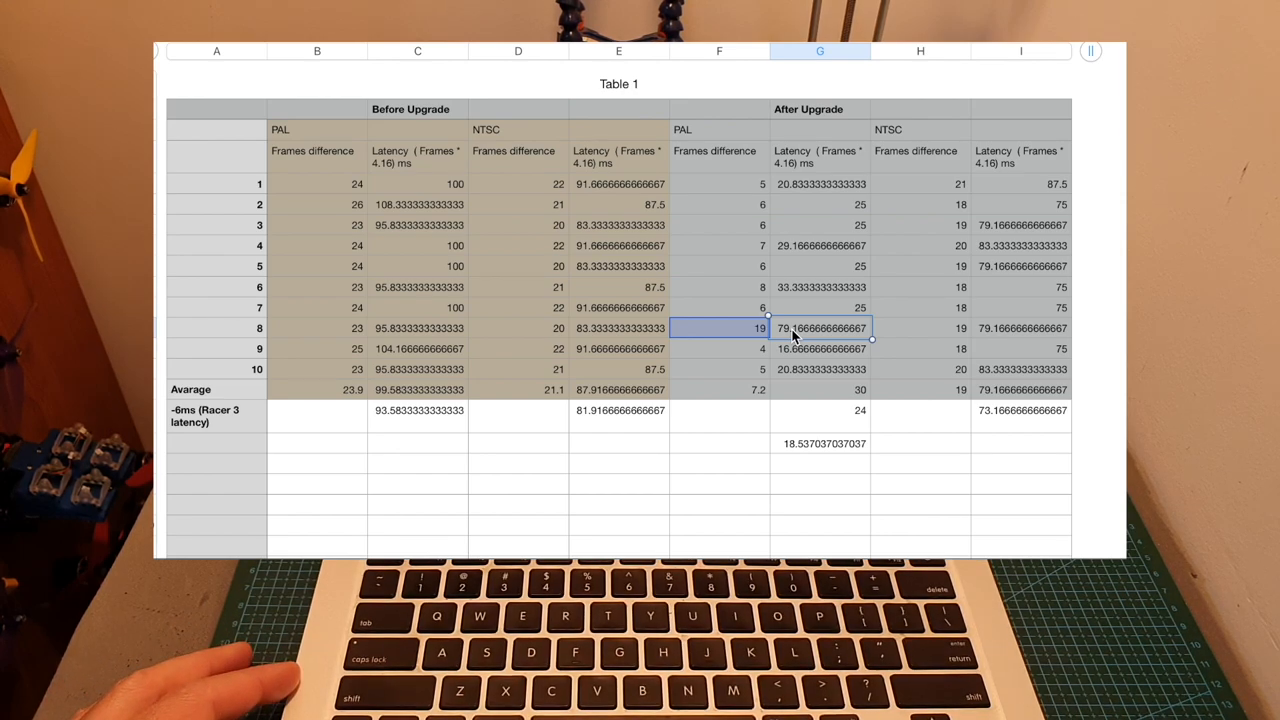
pyautogui.moveTo(818, 336)
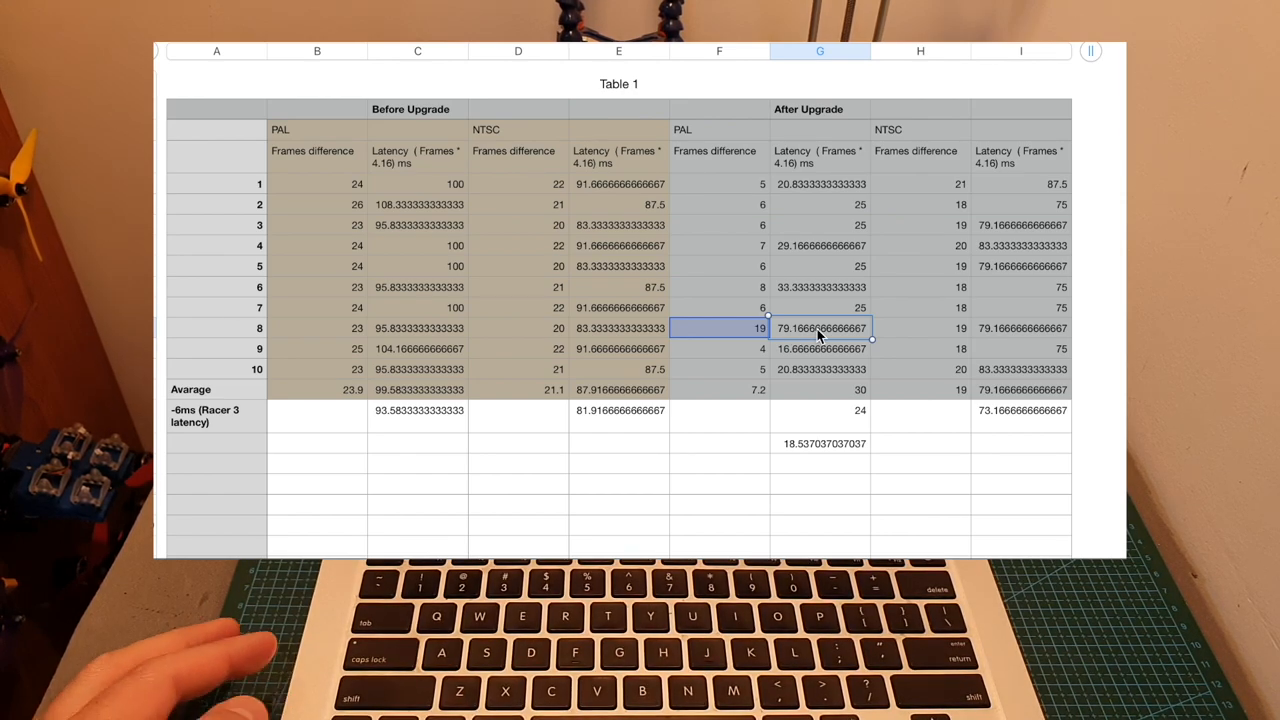
pyautogui.moveTo(812, 320)
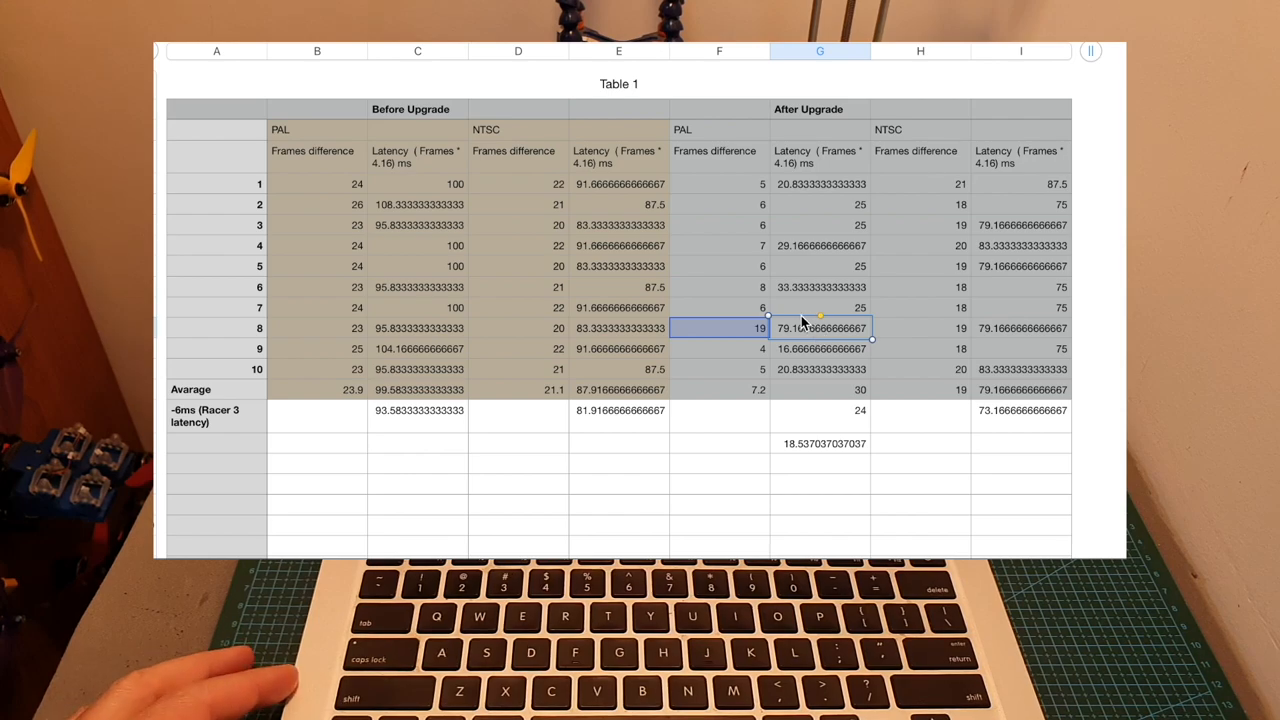